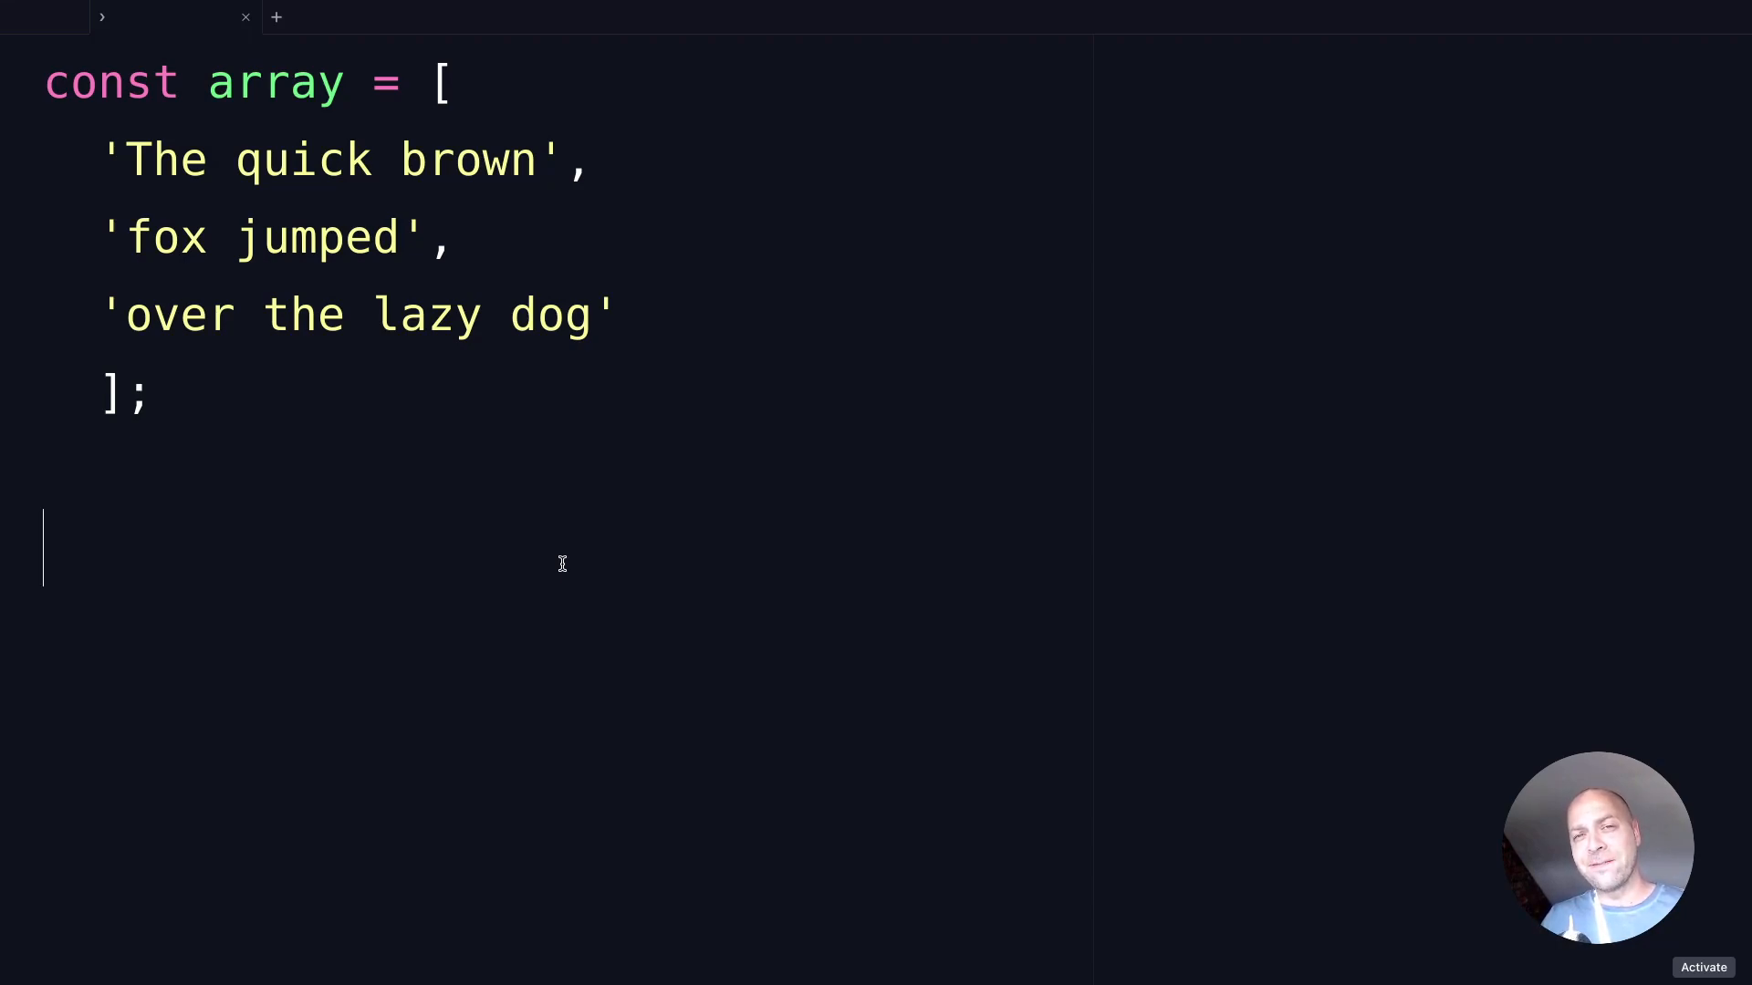
pyautogui.moveTo(270, 205)
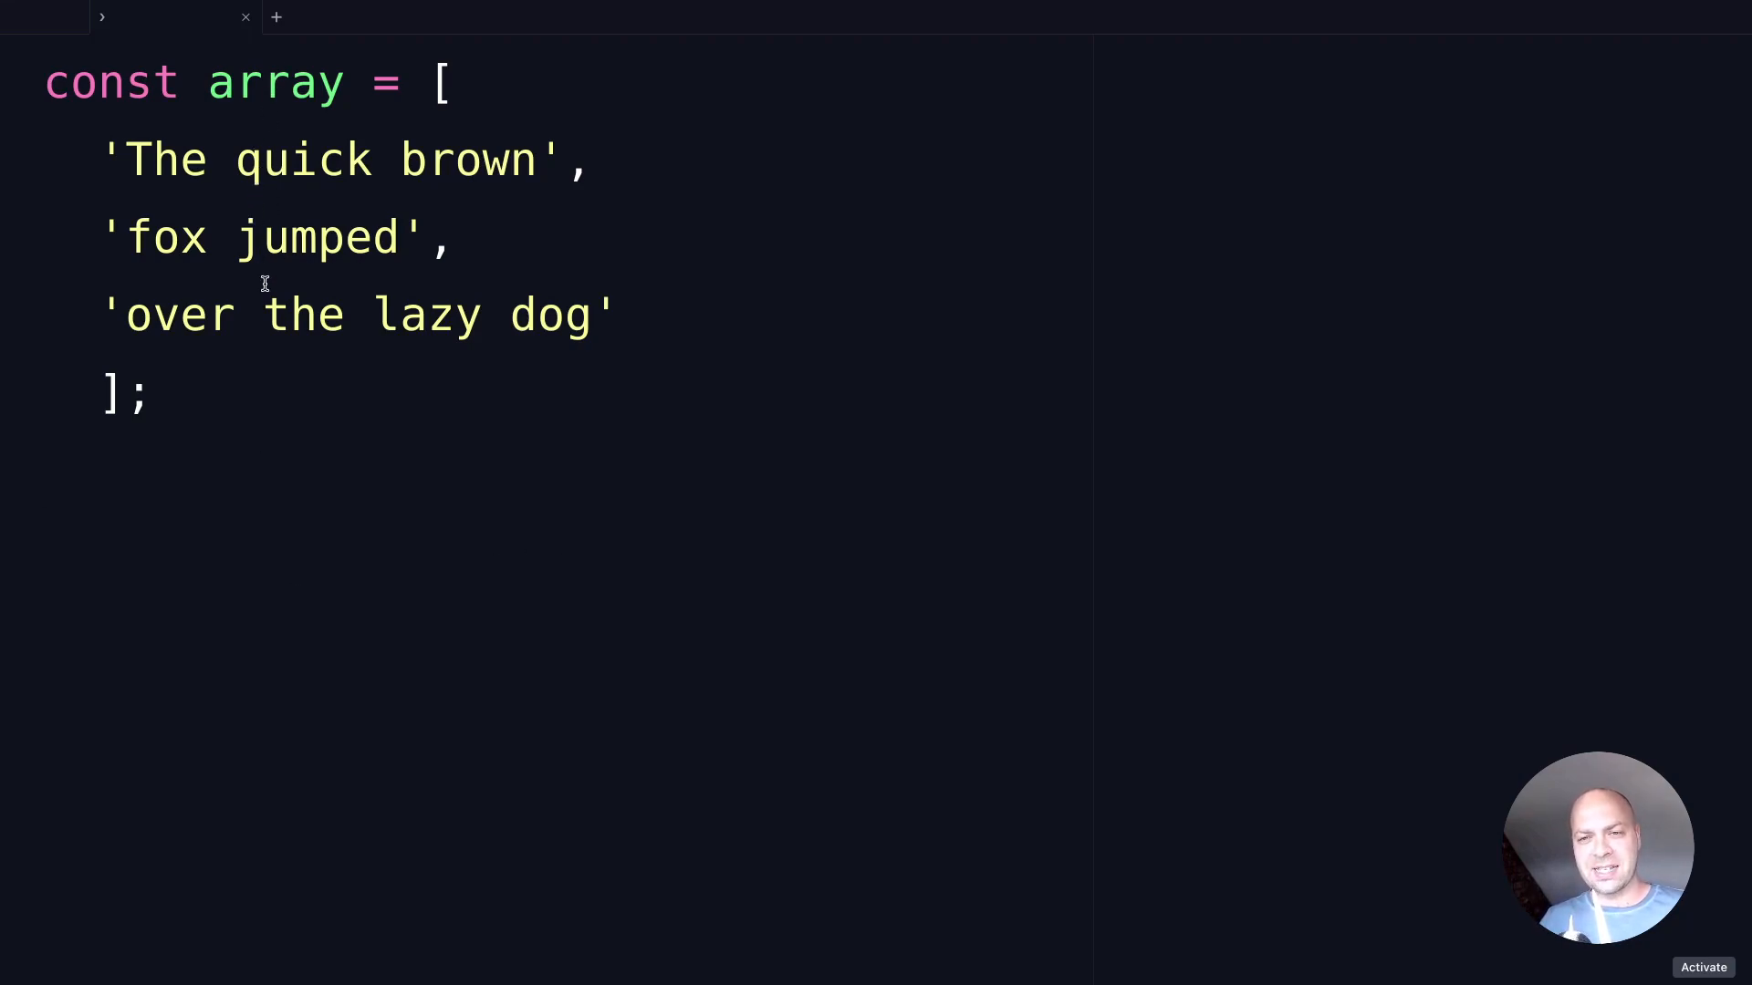
pyautogui.moveTo(262, 548)
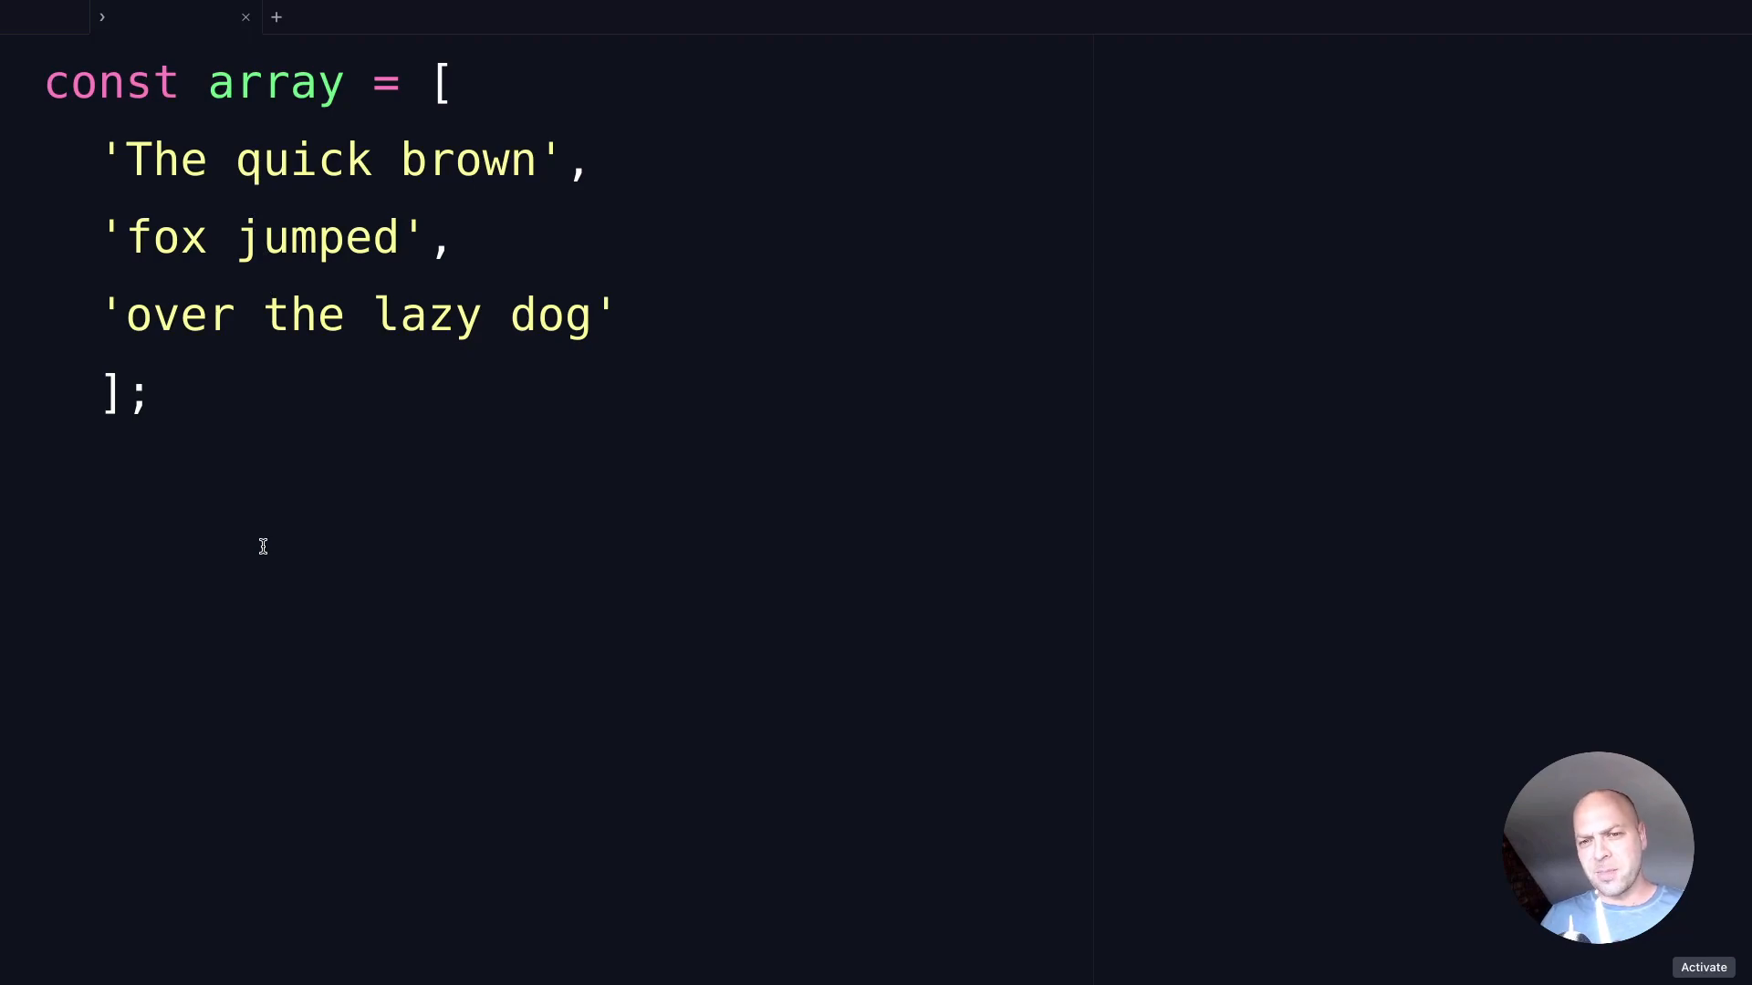
# Evaluate the array variable on its own so the three original strings print
pyautogui.write('arr')
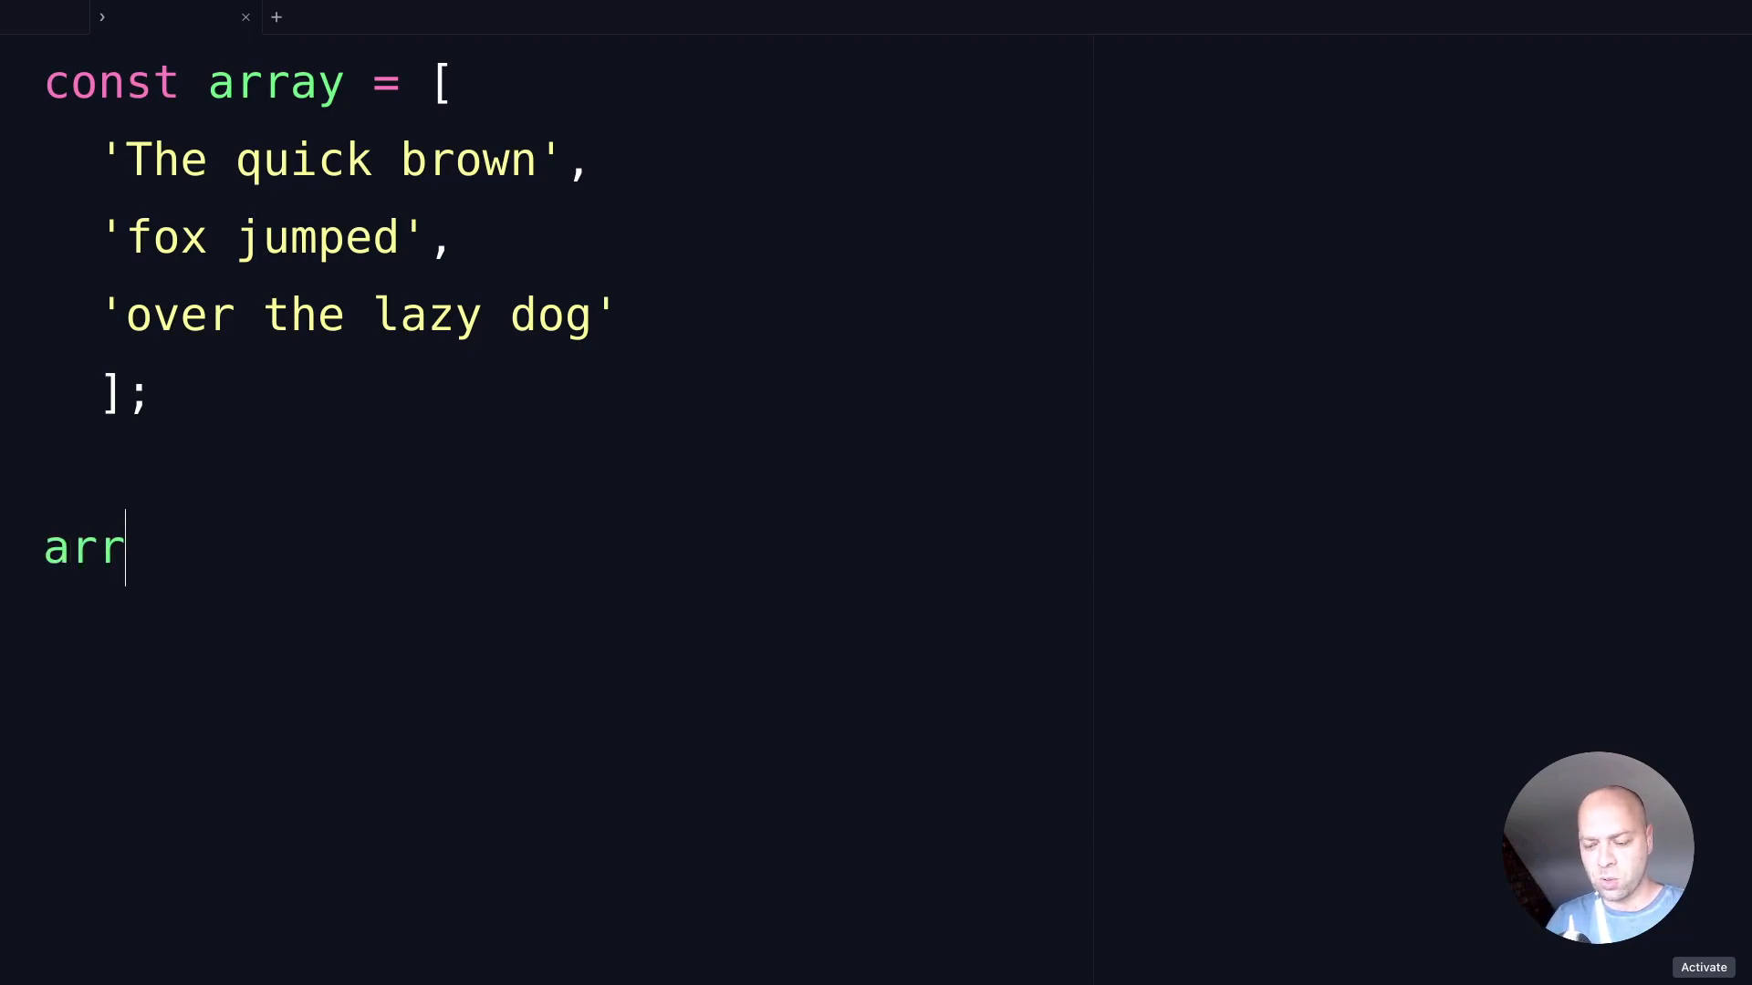
pyautogui.write('ay.')
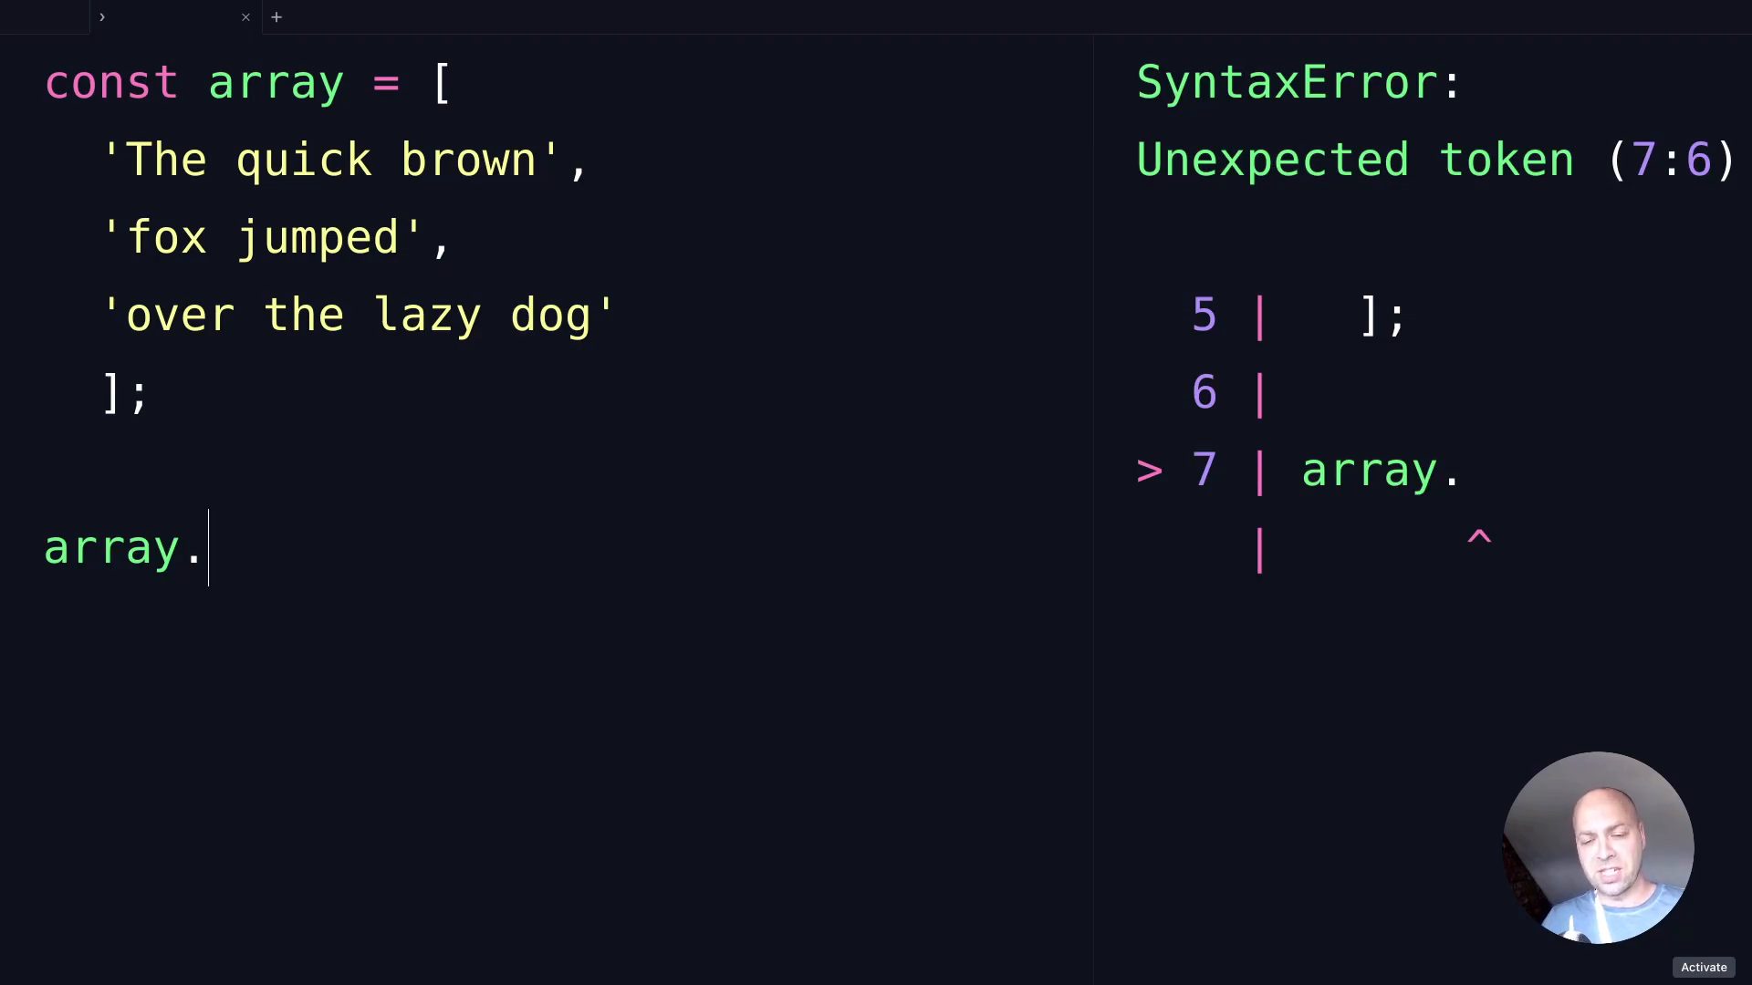
pyautogui.press('Backspace')
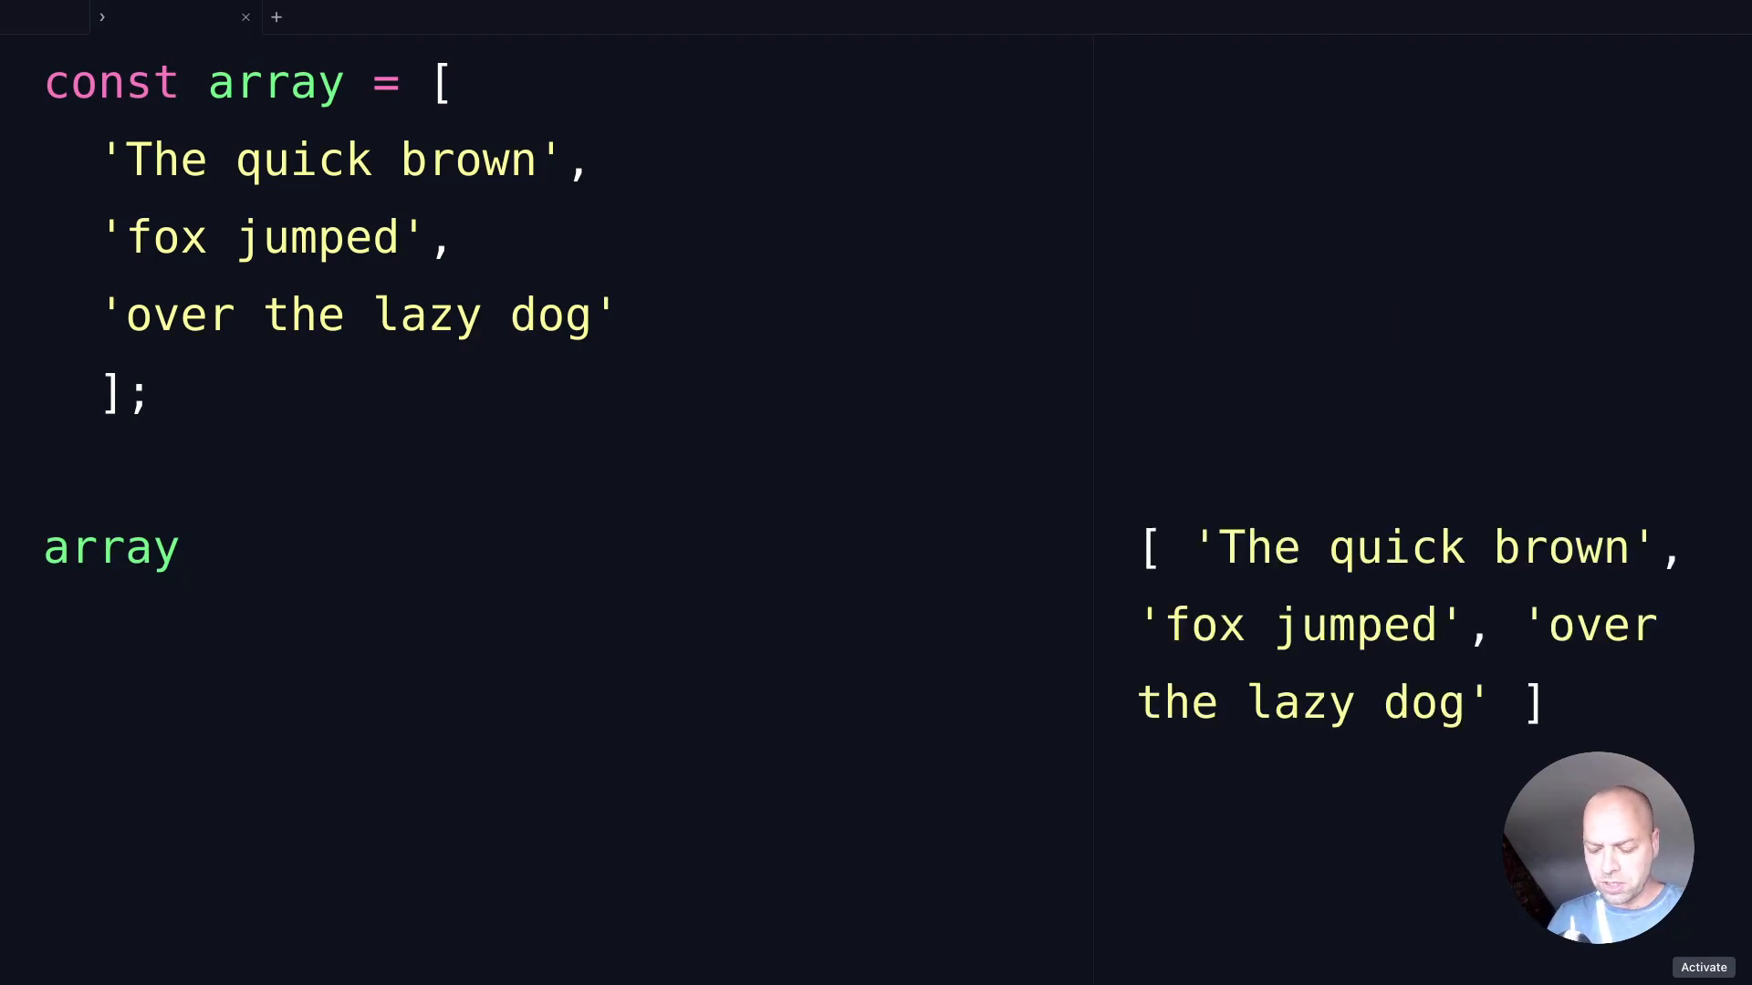
# Map the array with item.split('') to produce nested character arrays
pyautogui.write('.map(item => {')
pyautogui.write('re')
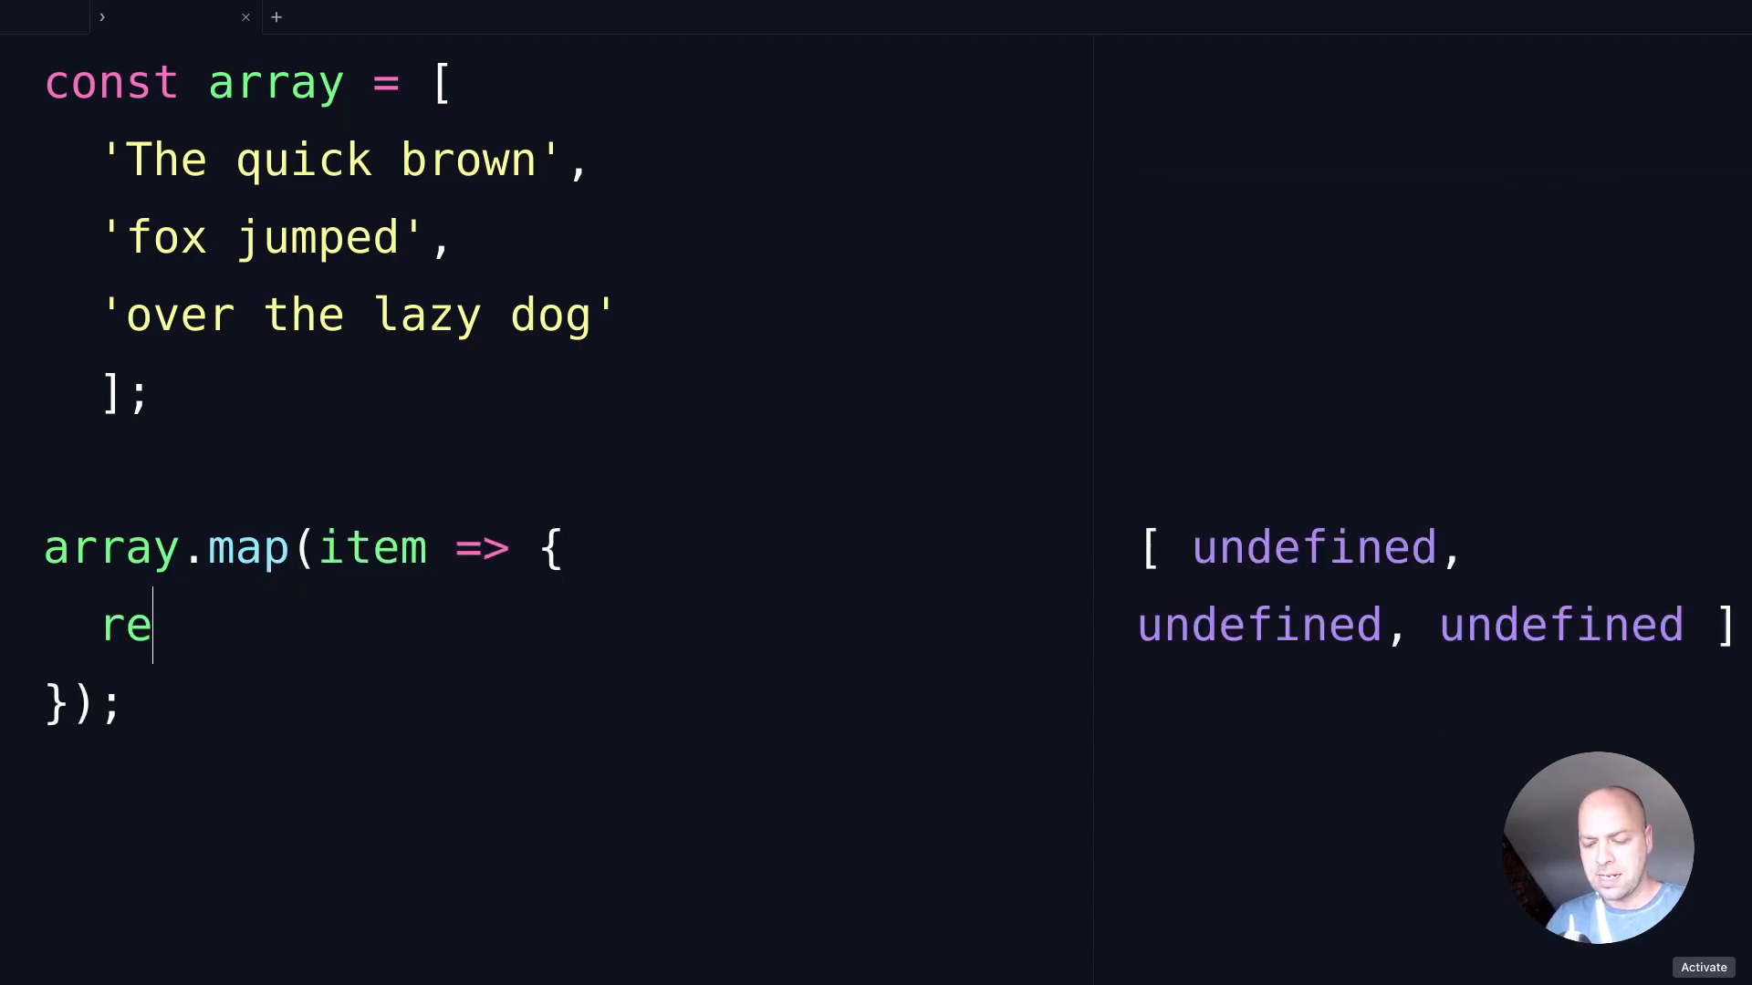
pyautogui.write("turn item.split('');")
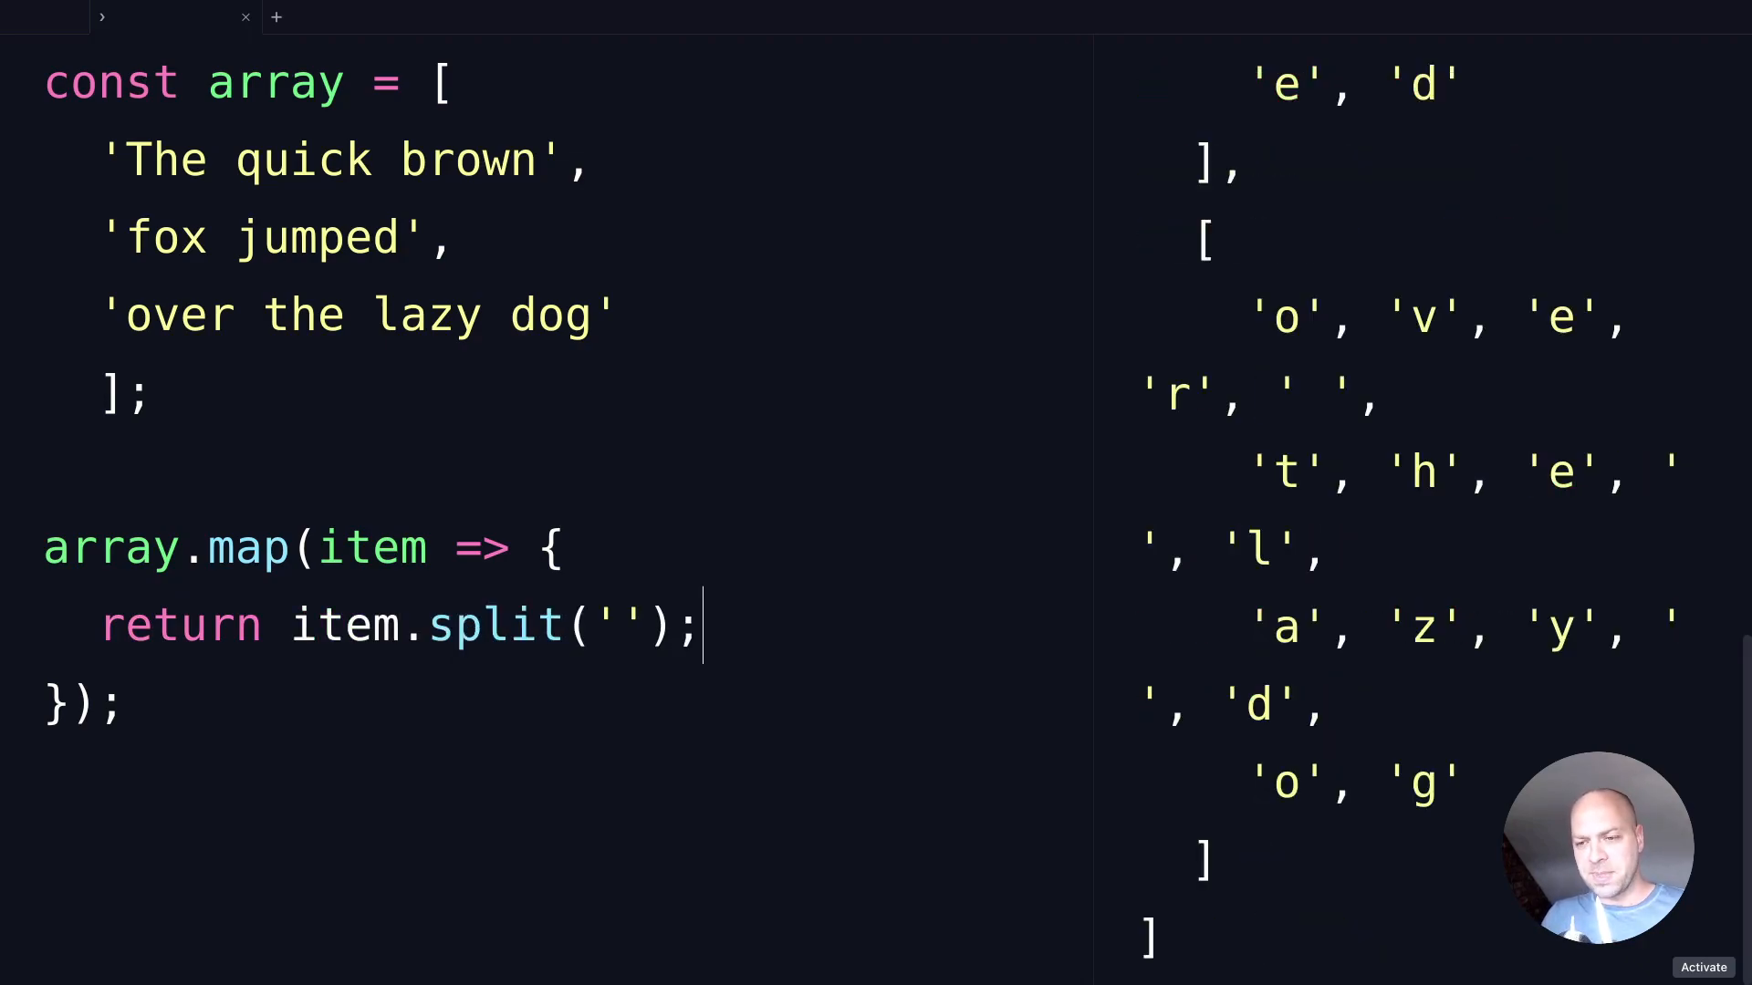
pyautogui.moveTo(1385, 529)
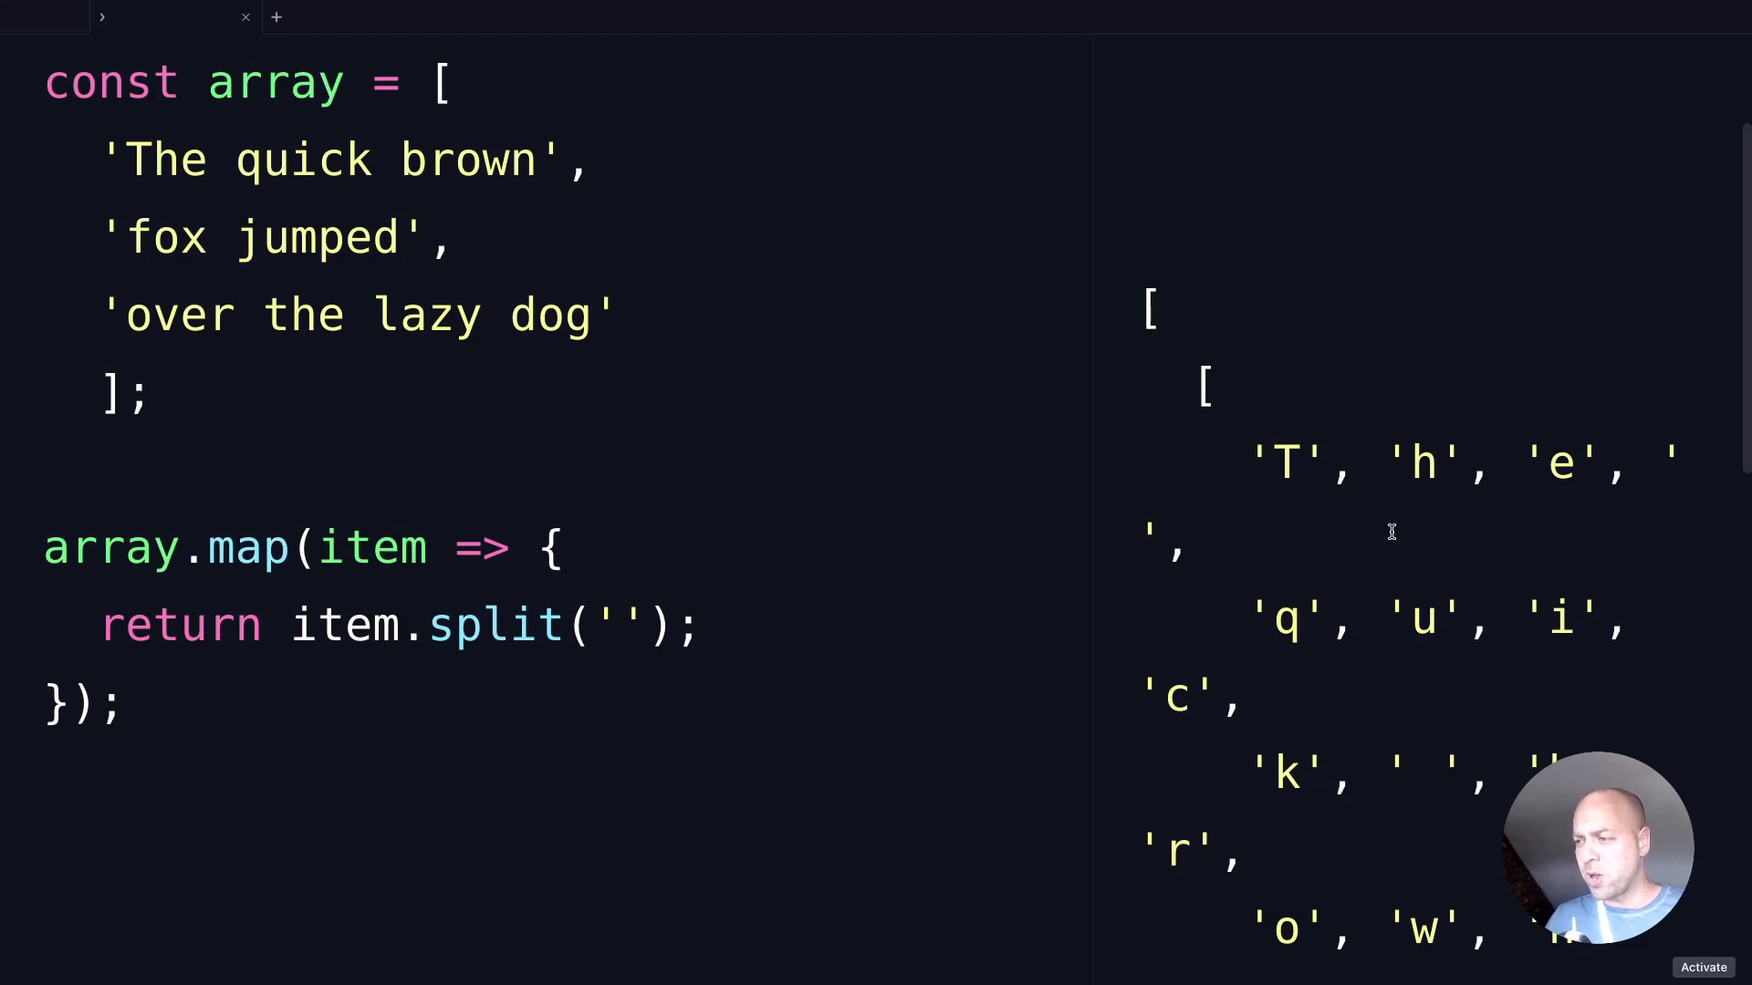
pyautogui.moveTo(1200, 504)
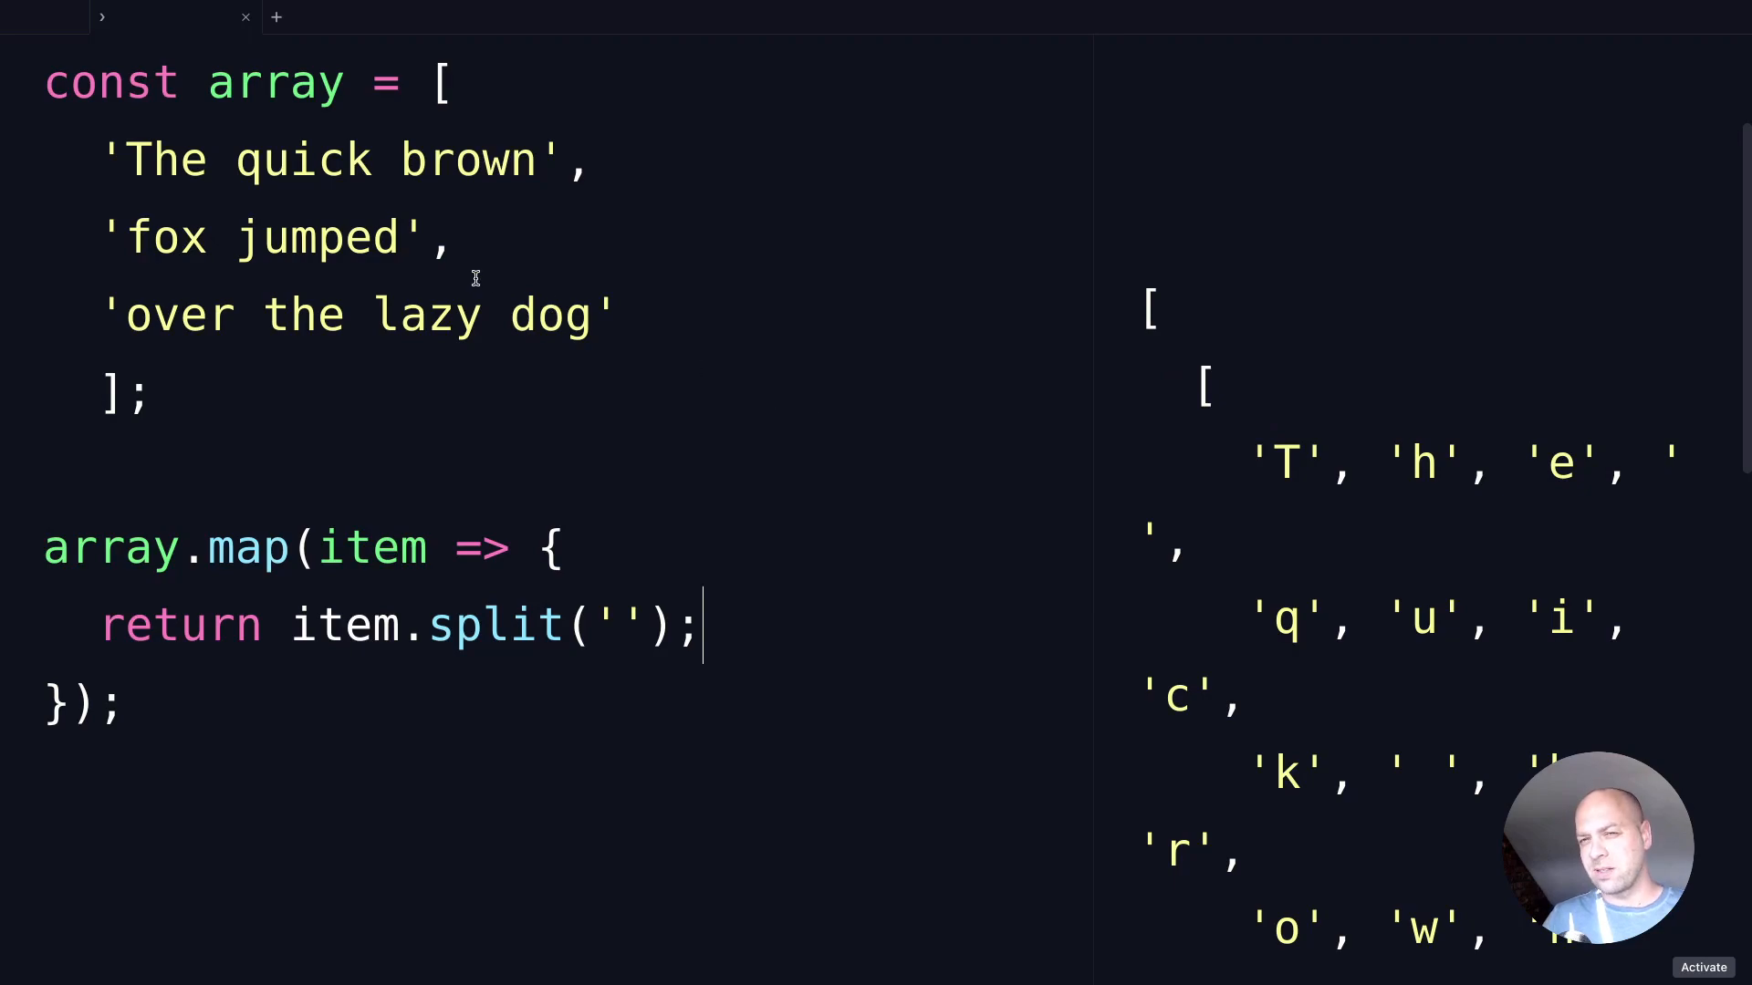
pyautogui.moveTo(264, 103)
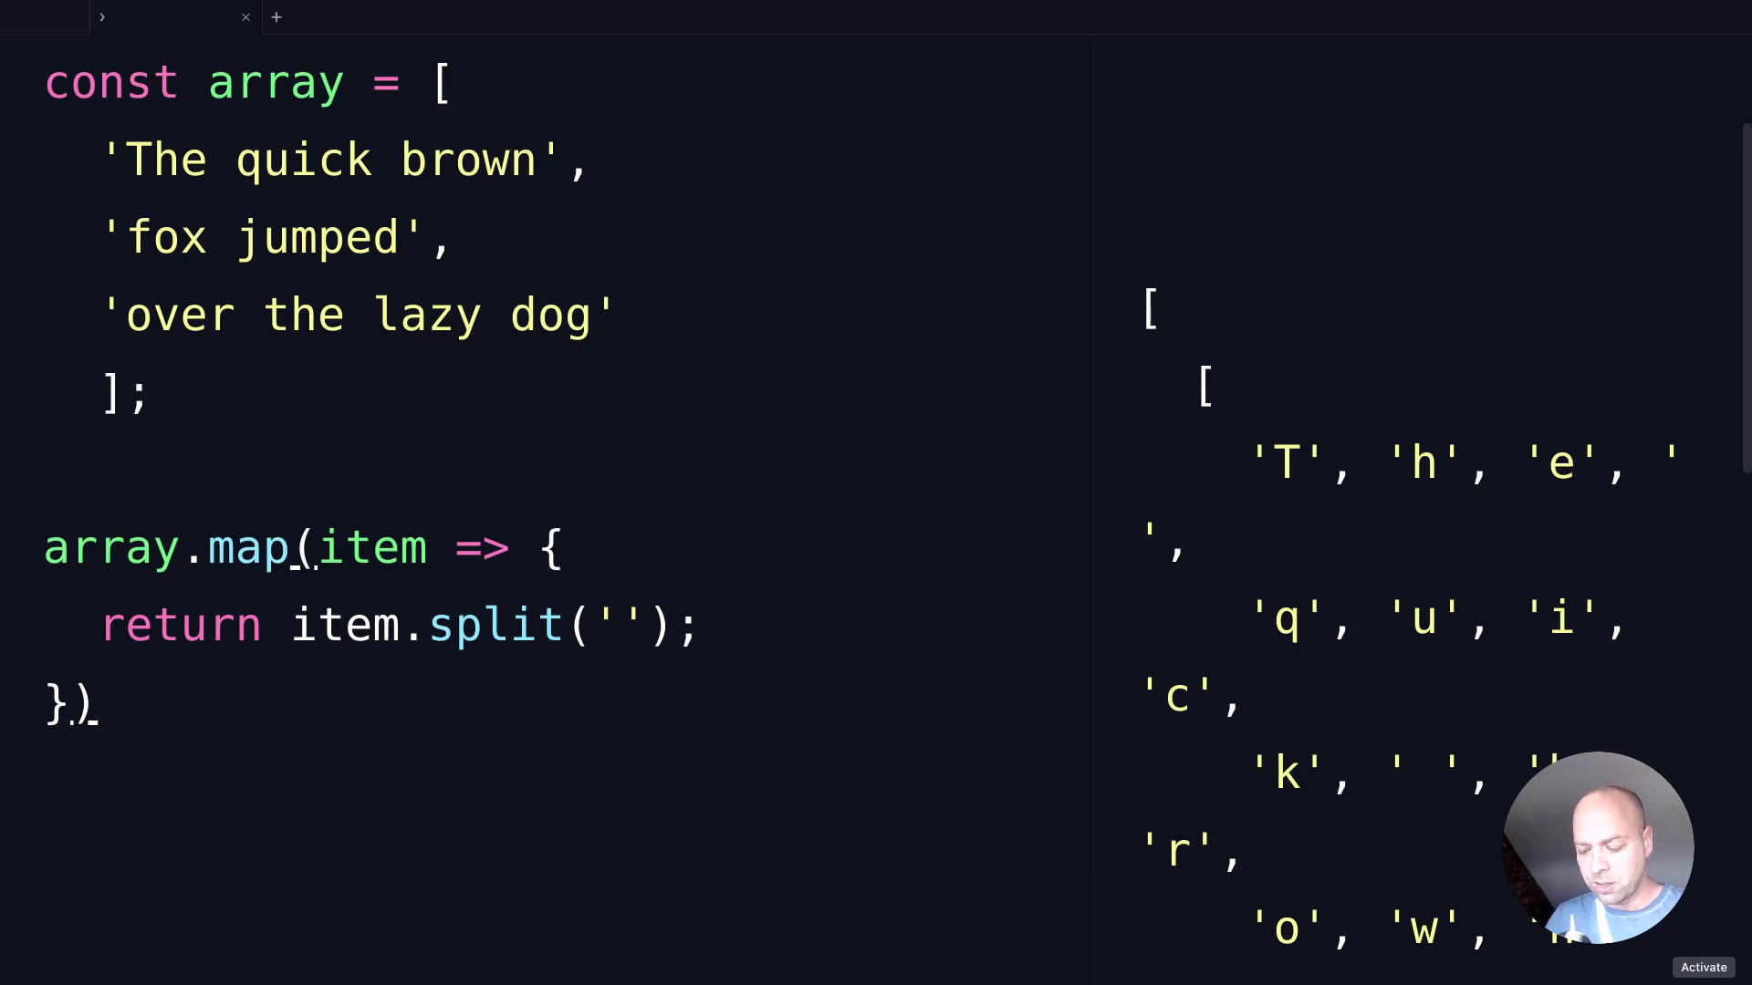
# Append .flat(); to collapse the result into one character array
pyautogui.write('.flat()')
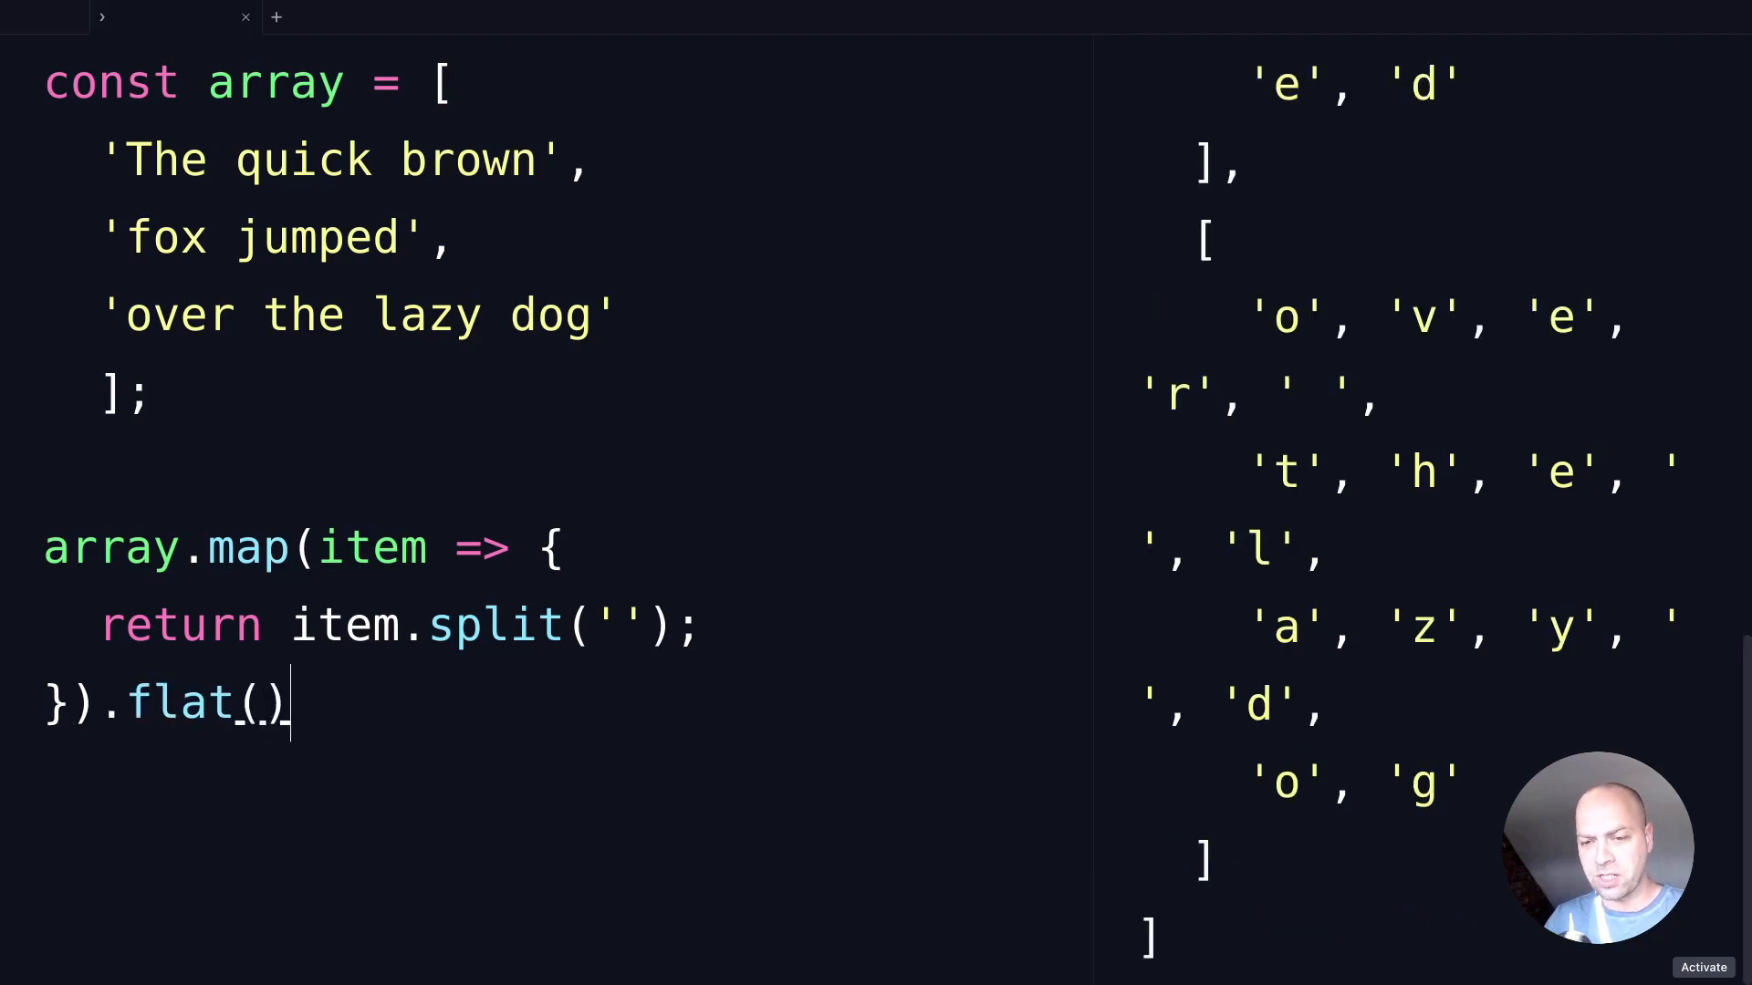
pyautogui.write(';')
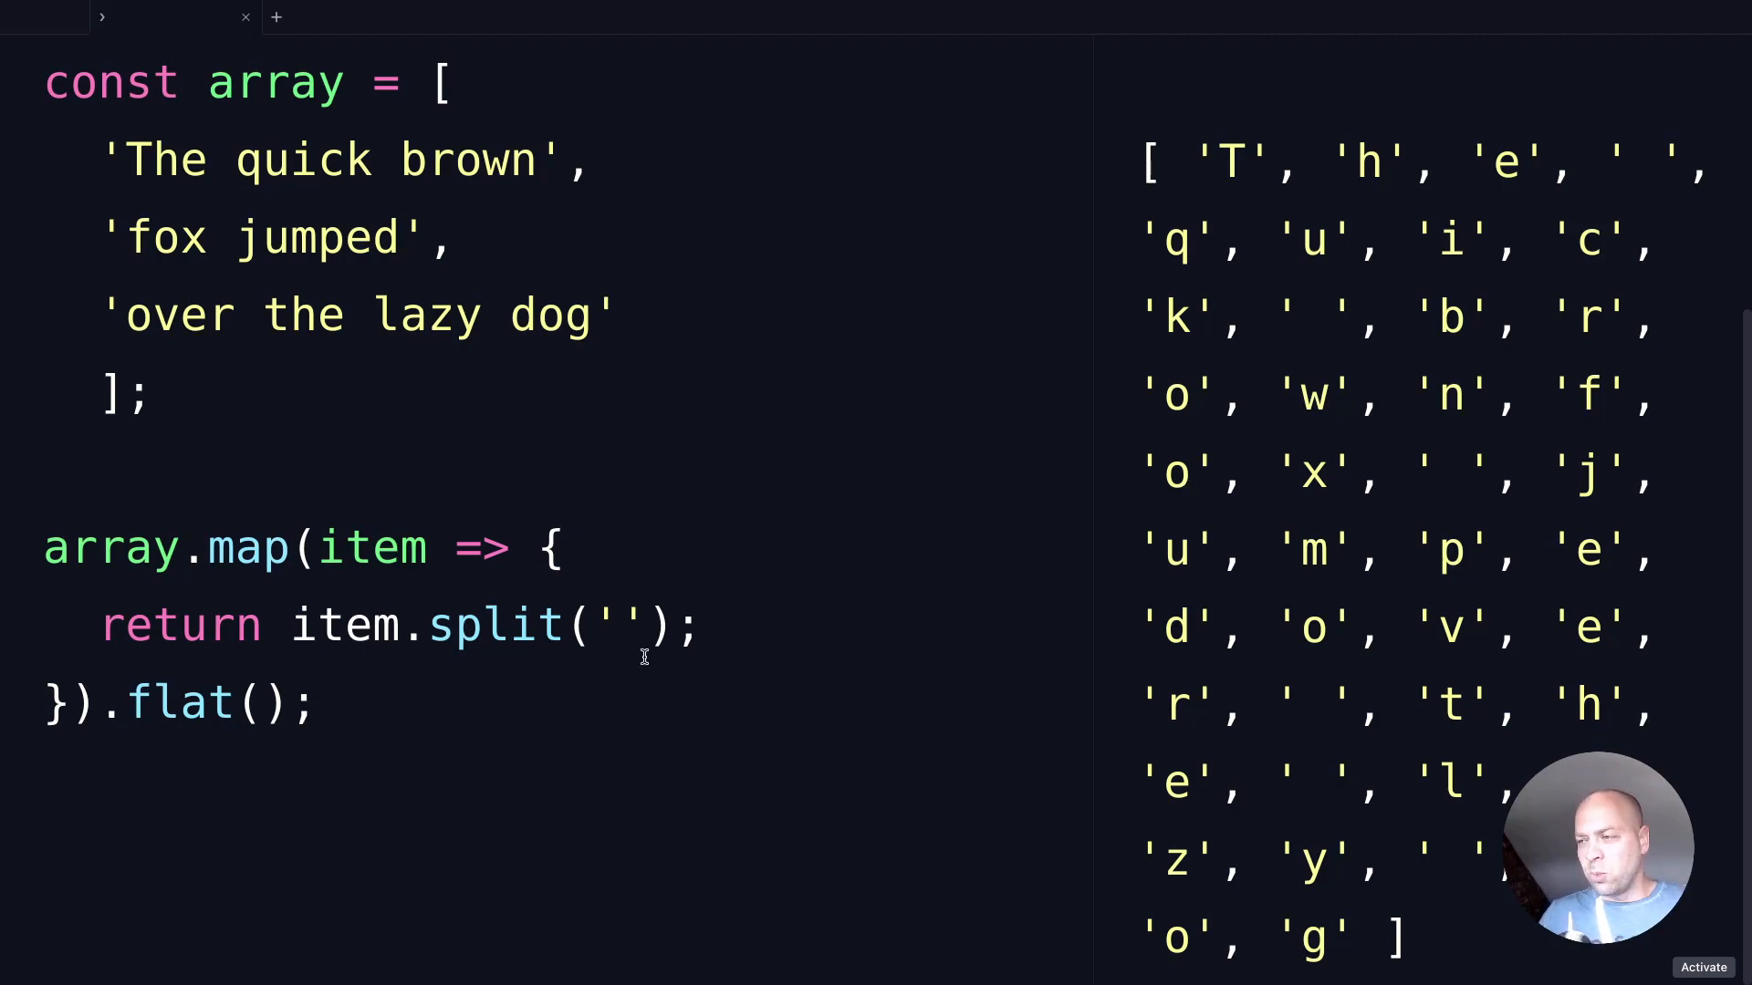
pyautogui.moveTo(1420, 467)
pyautogui.write('a')
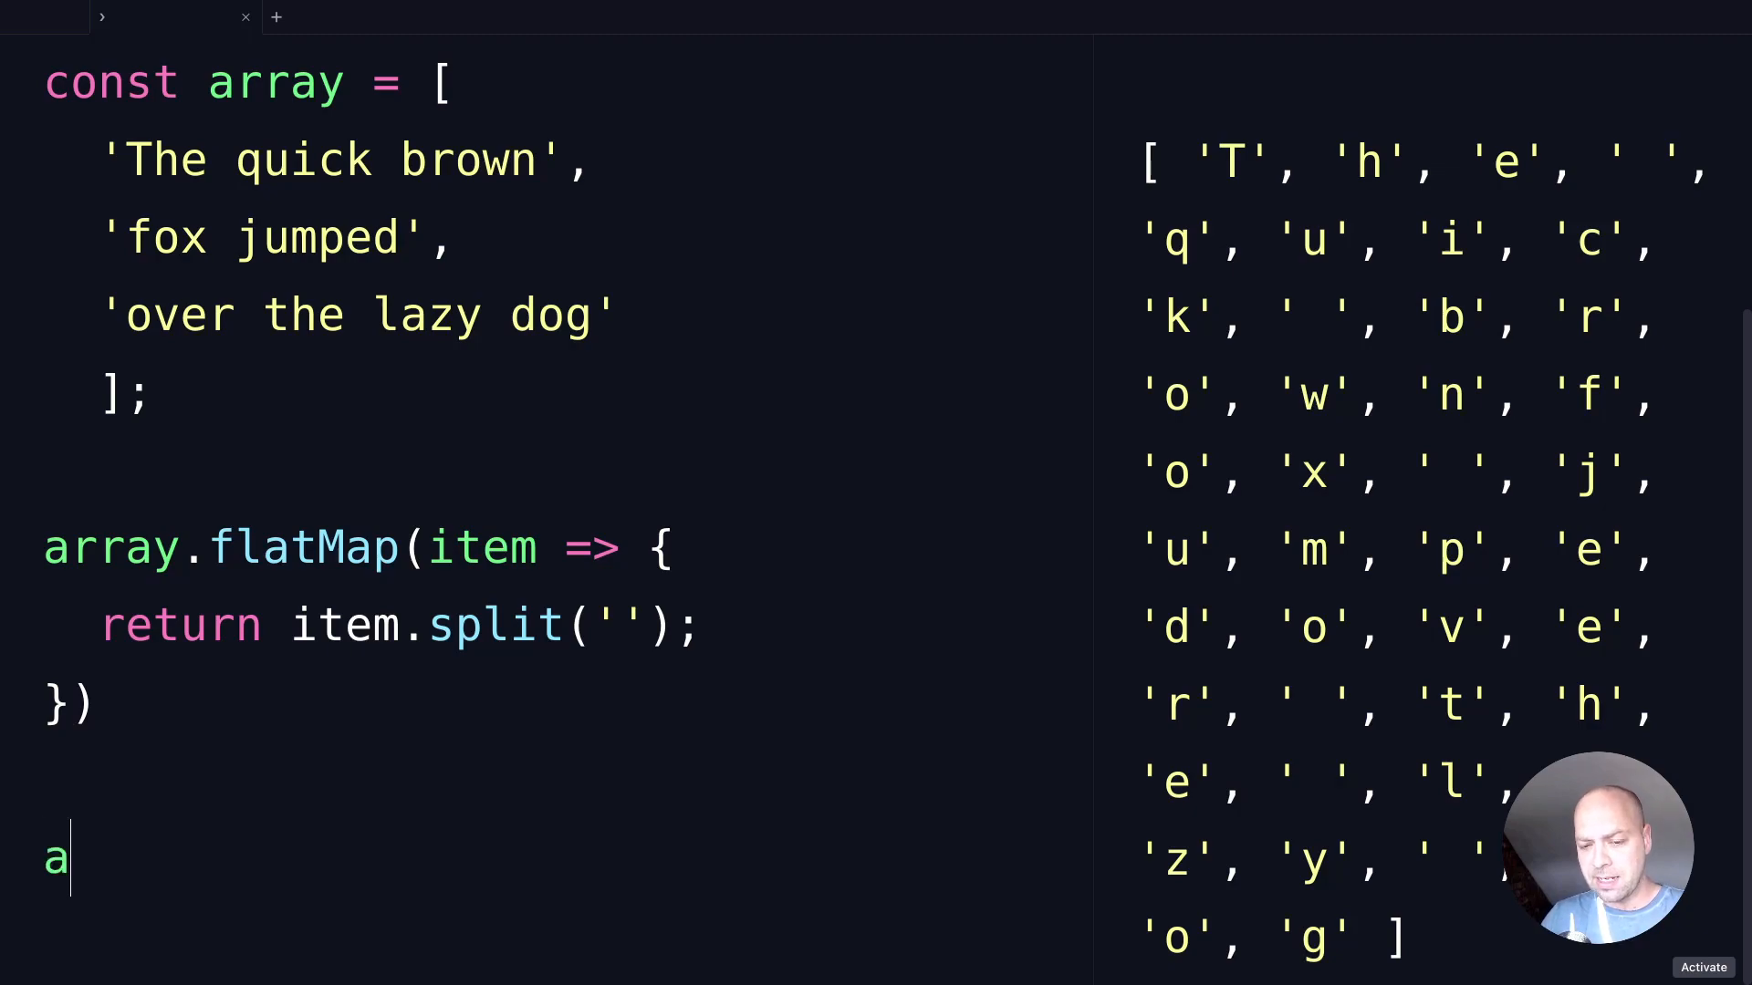
# Evaluate array below the flatMap call to show the original strings unchanged
pyautogui.write('rray')
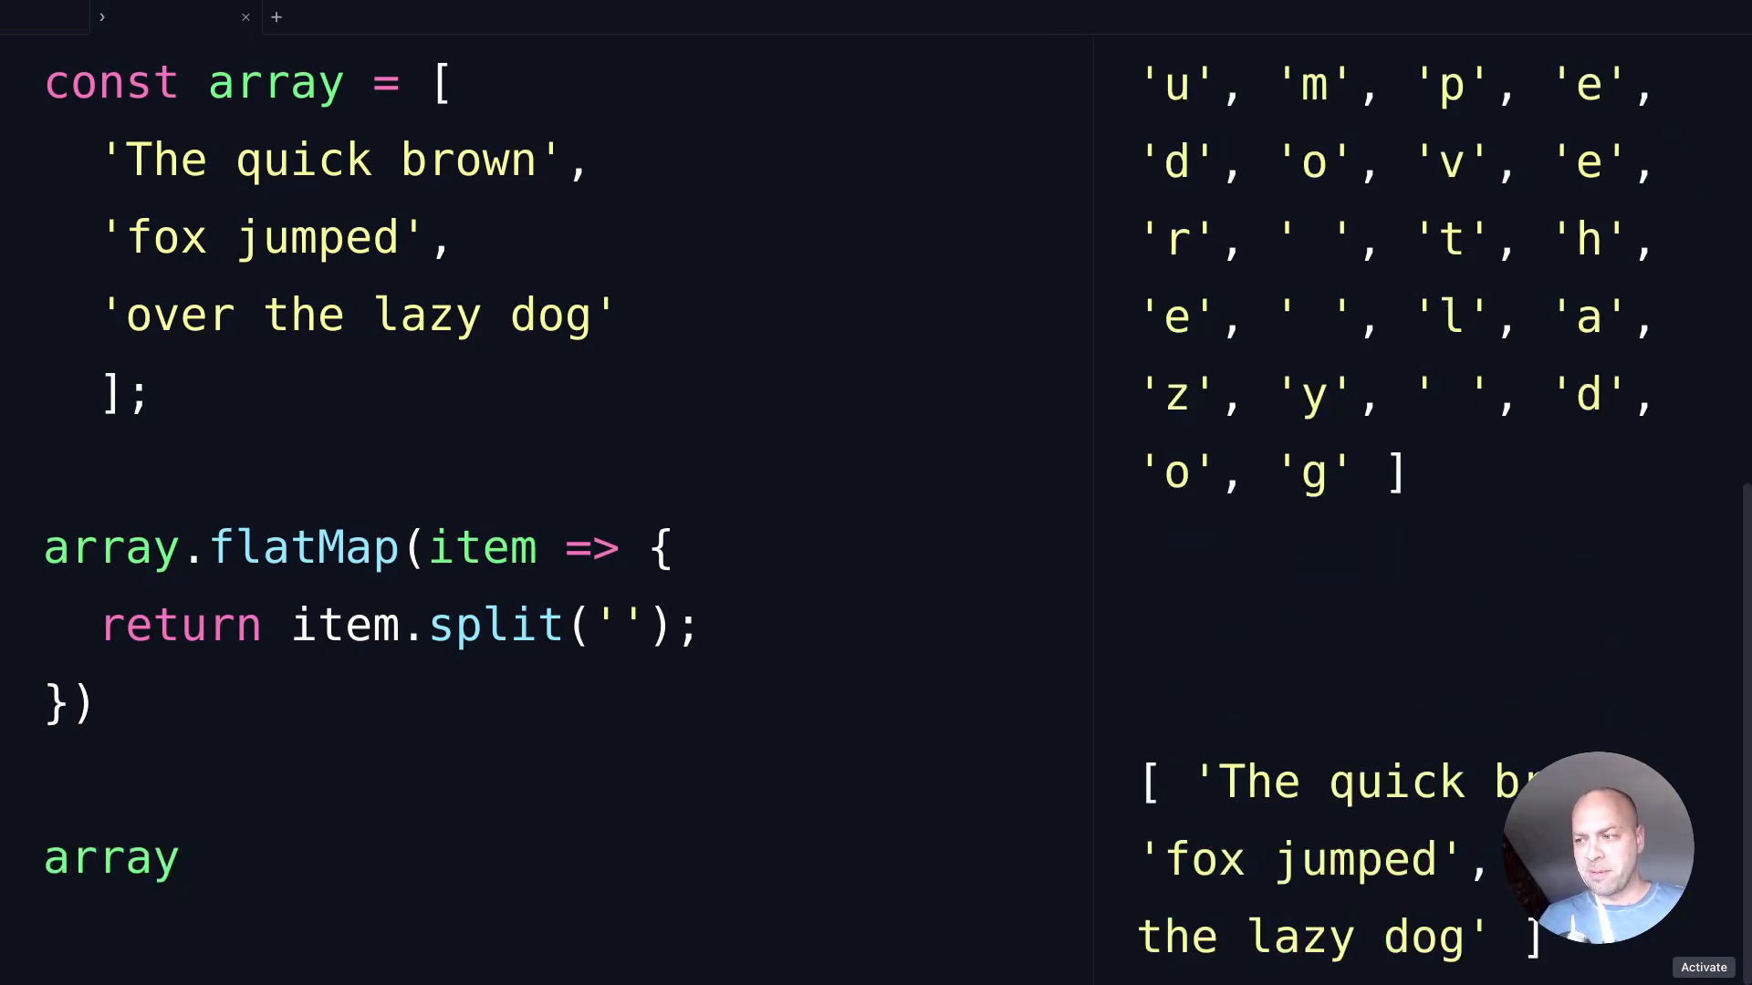